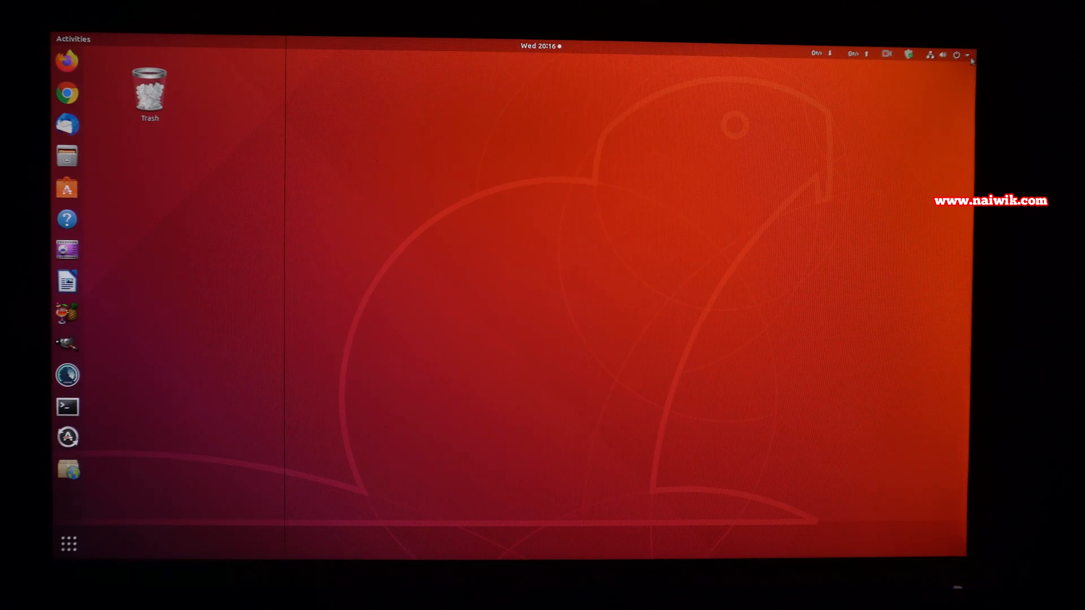
# Check the current Ubuntu version on the Settings About page, then close Settings
pyautogui.click(955, 54)
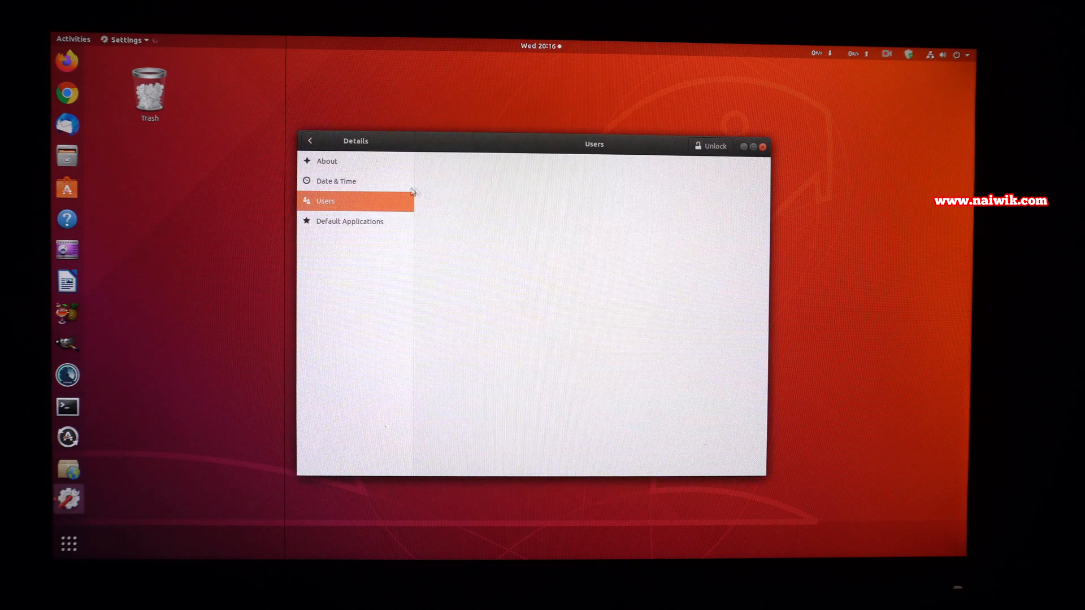
pyautogui.click(327, 160)
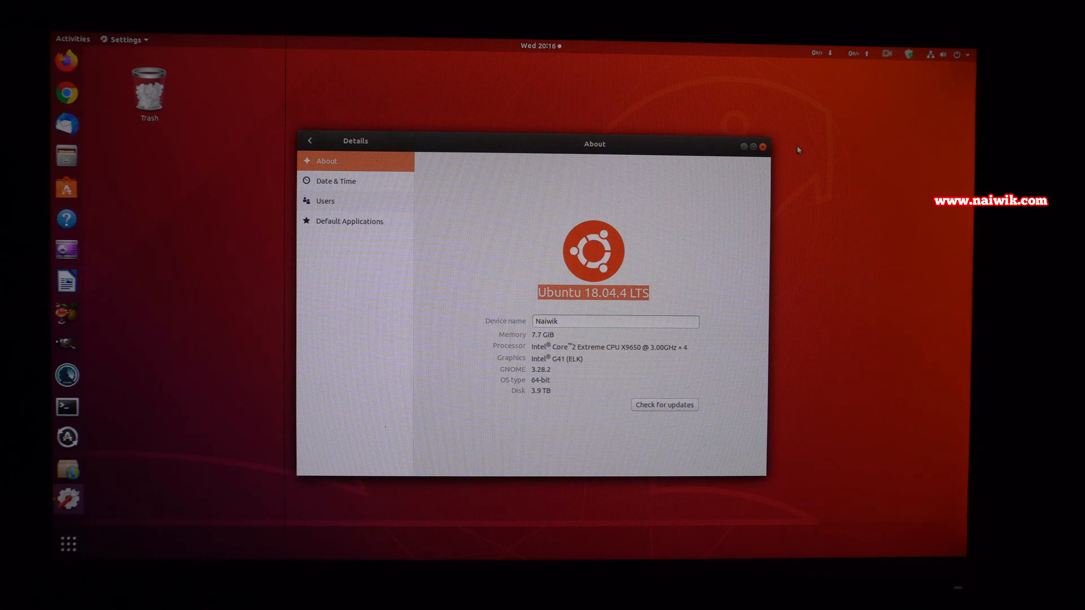
pyautogui.click(762, 146)
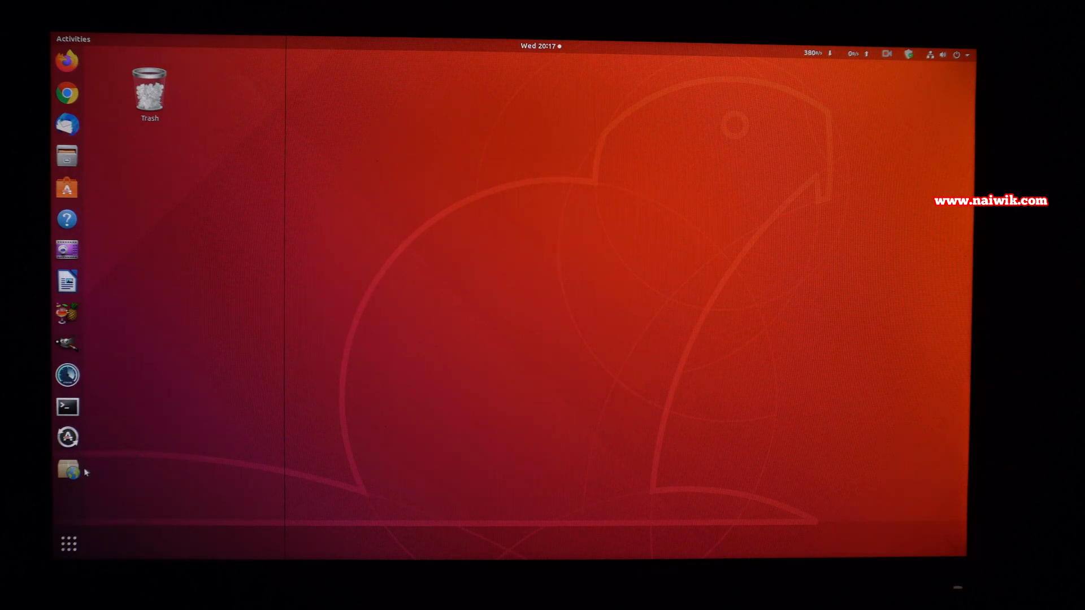
pyautogui.moveTo(70, 474)
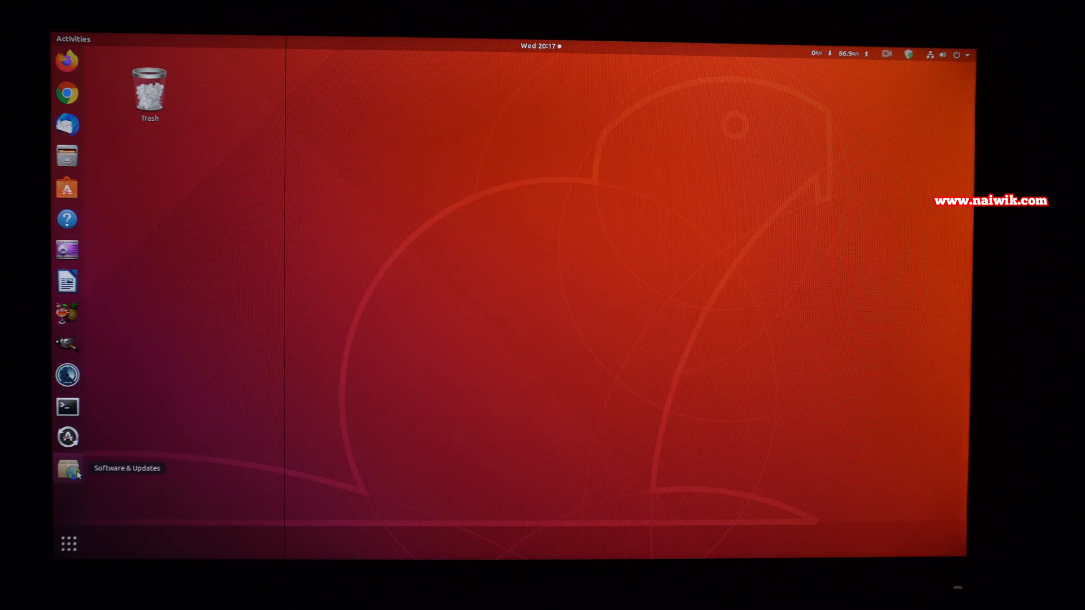
# Find and launch Software & Updates from the application overview by searching 'soft'
pyautogui.click(68, 544)
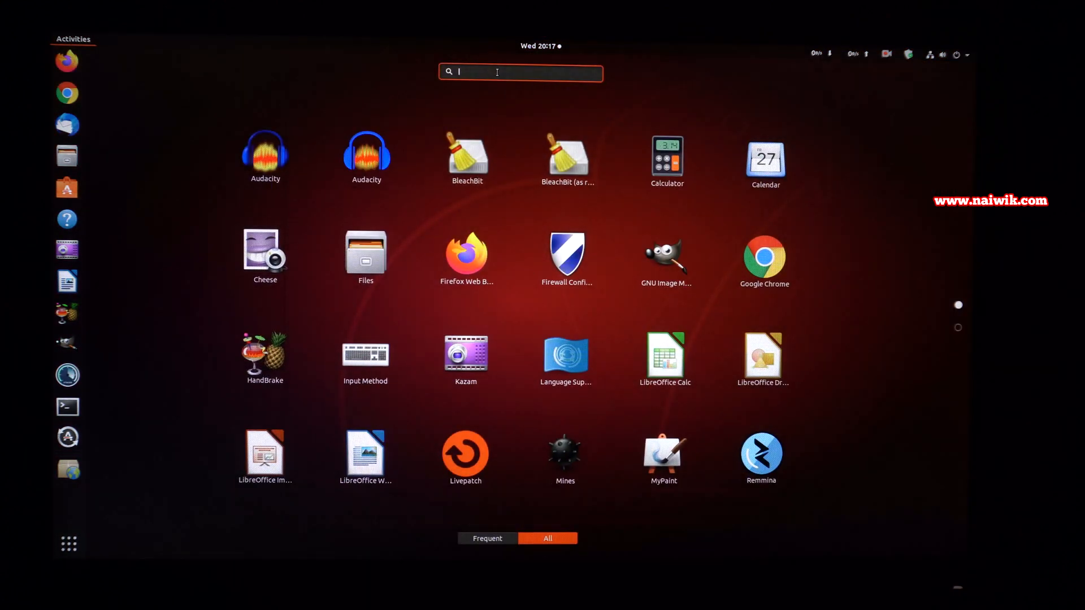
pyautogui.write('soft')
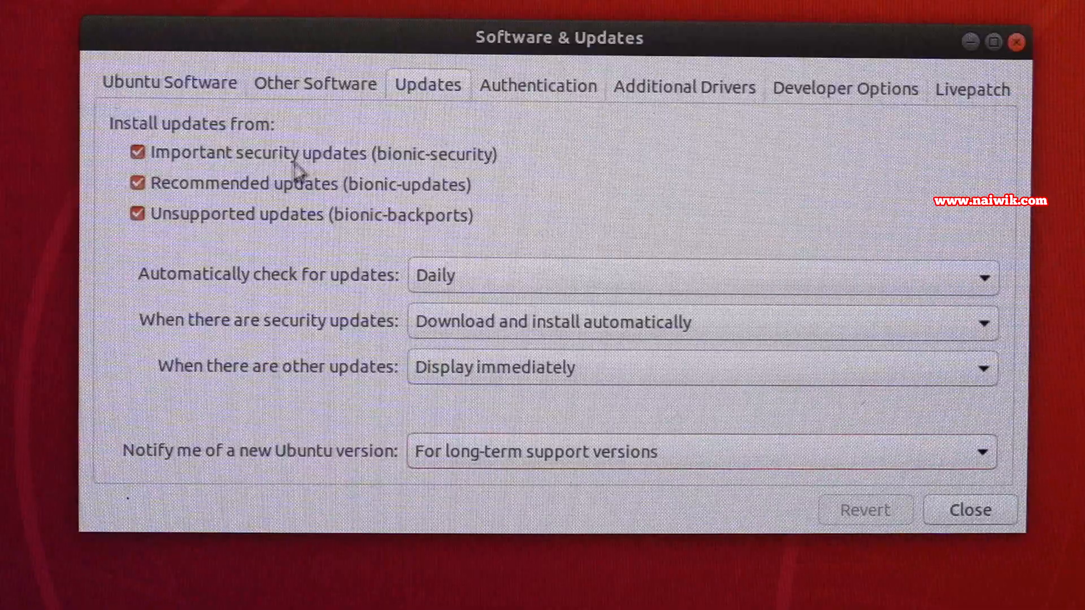
pyautogui.moveTo(140, 481)
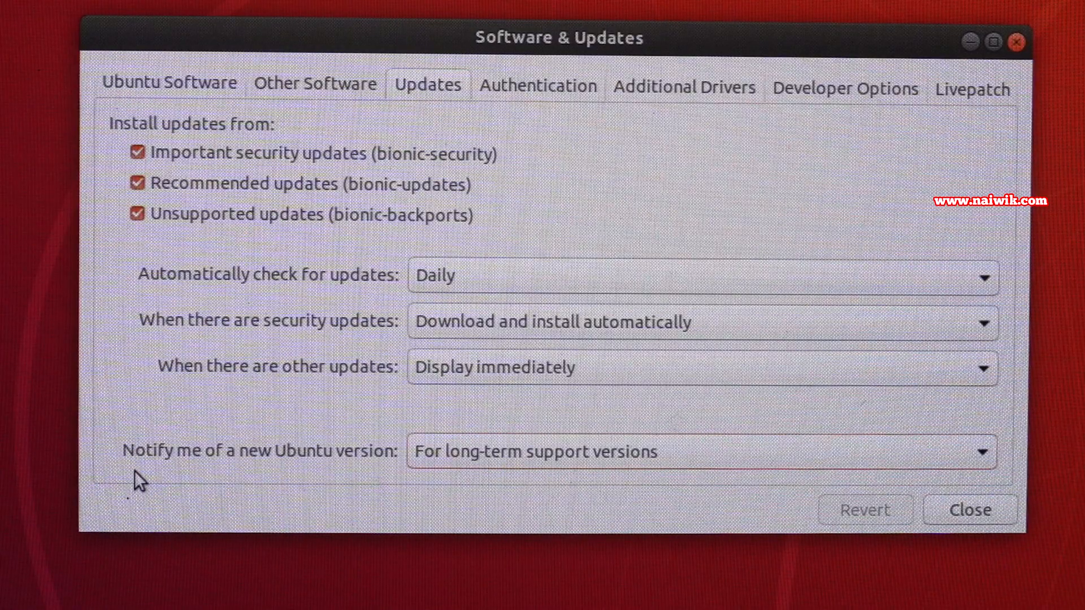
pyautogui.moveTo(258, 471)
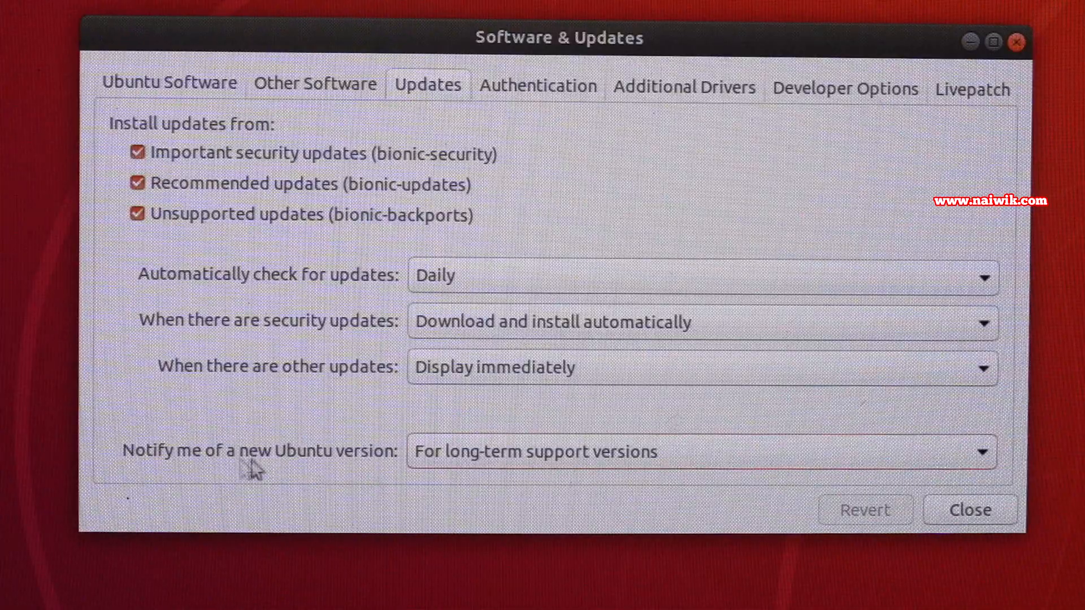
pyautogui.moveTo(477, 477)
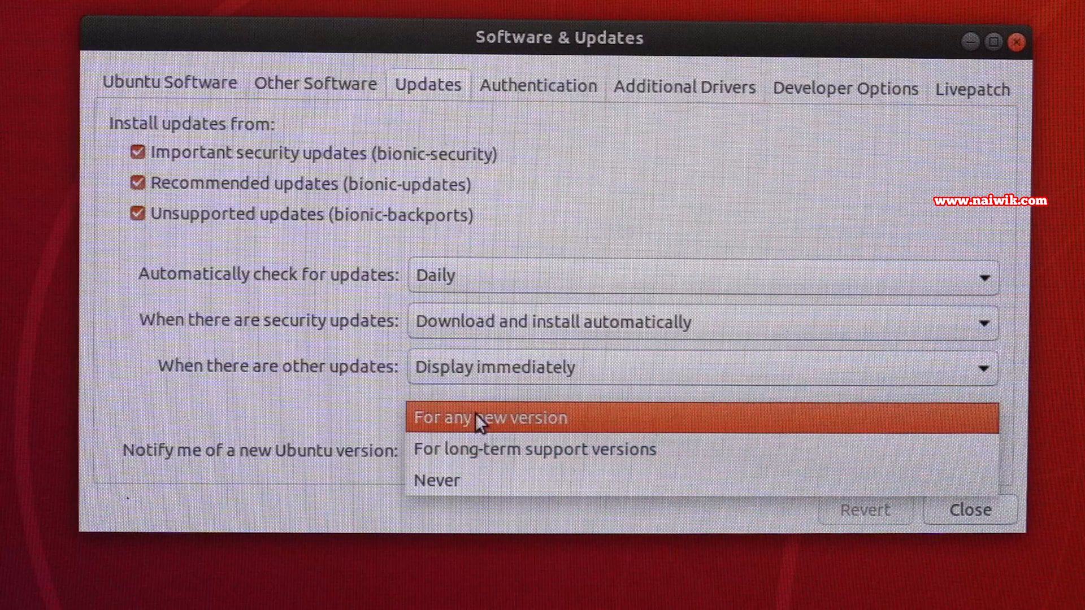
# Set new-version notifications to 'For any new version', authenticate the change and close the window
pyautogui.click(532, 450)
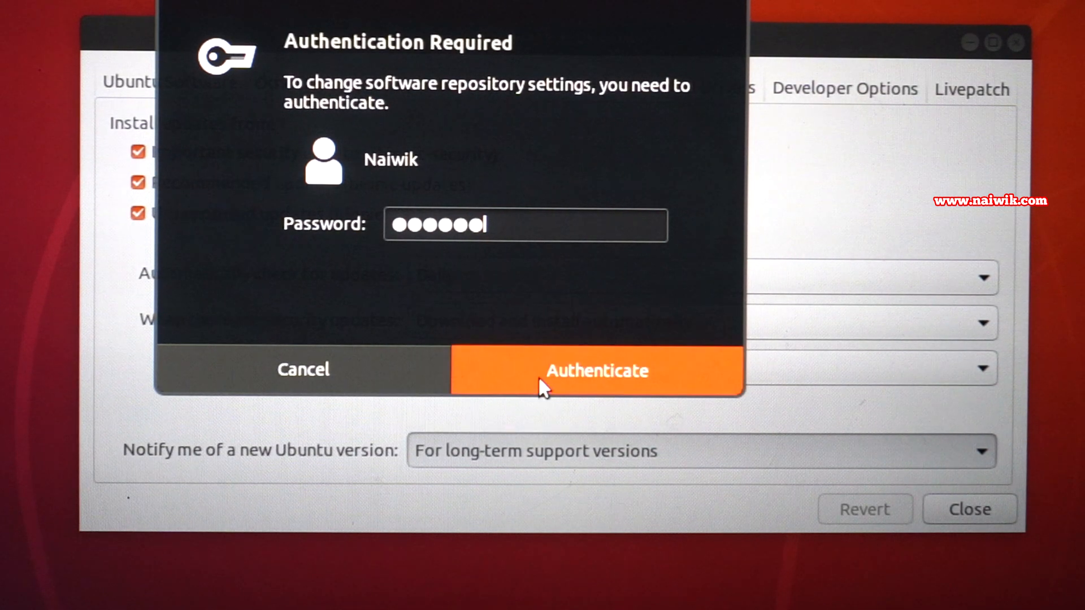
pyautogui.click(596, 371)
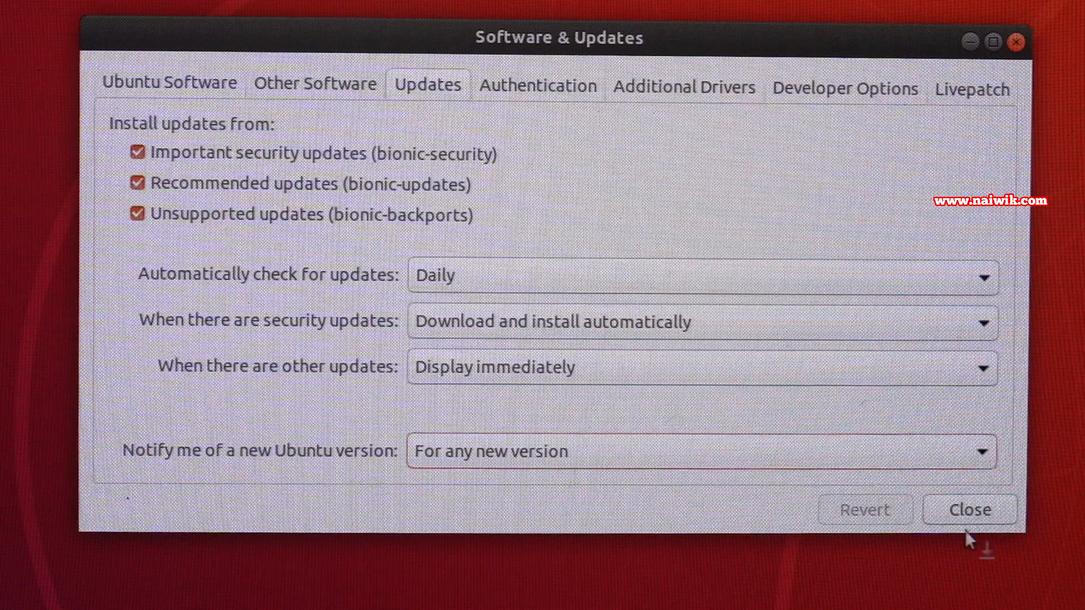
pyautogui.click(972, 510)
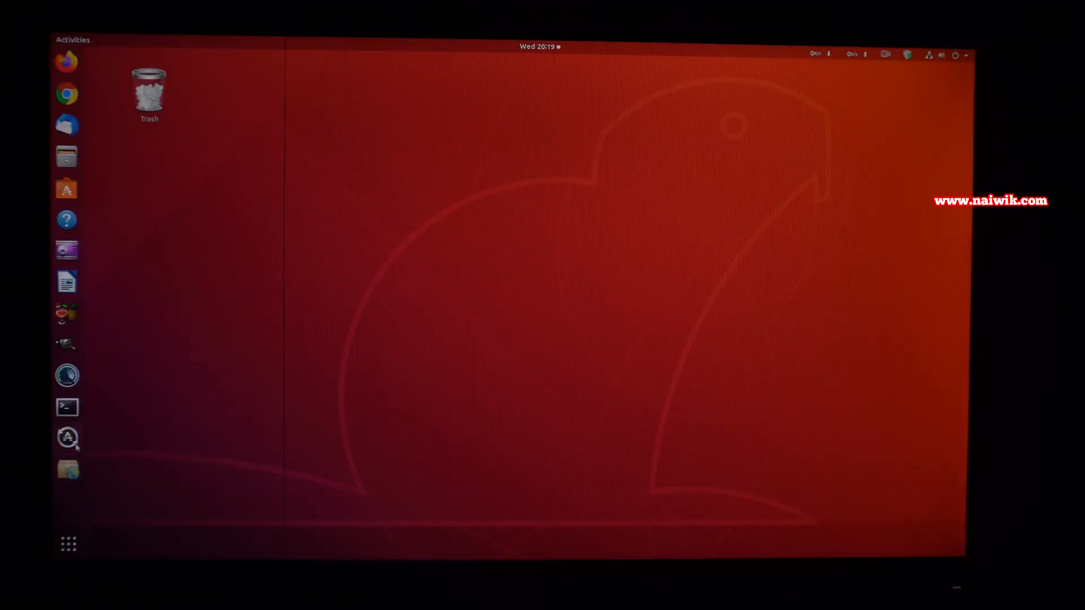
# Run Software Updater and accept its offer to upgrade to Ubuntu 20.04 LTS
pyautogui.click(68, 436)
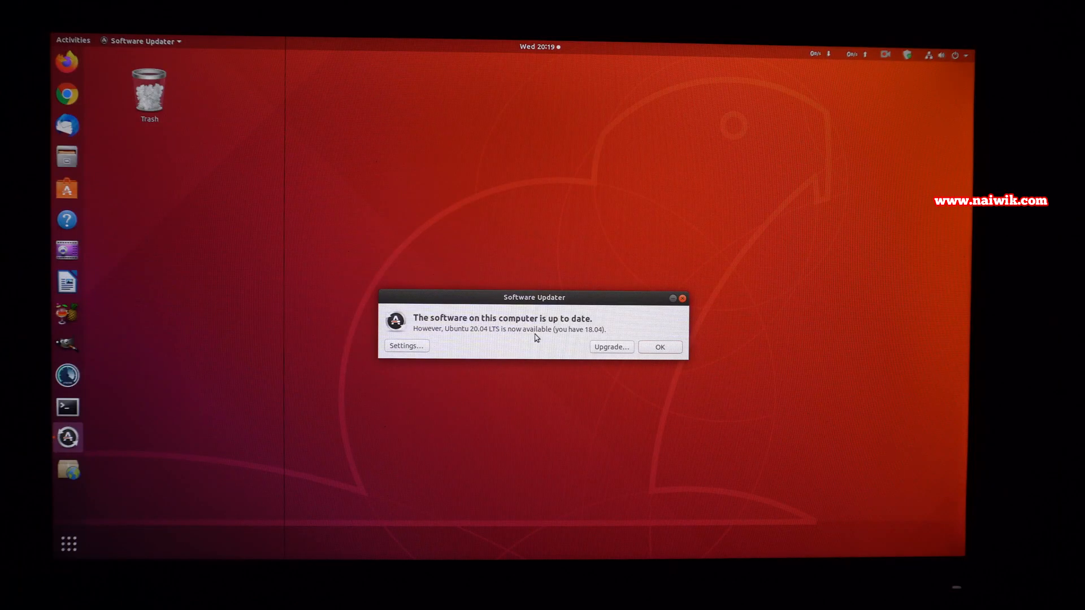
pyautogui.moveTo(538, 348)
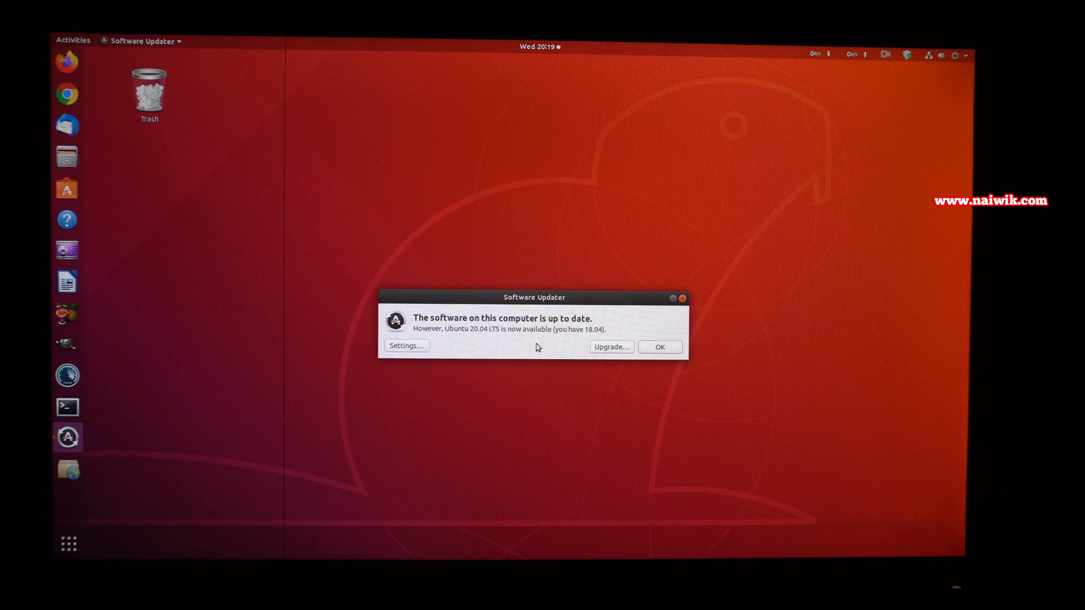
pyautogui.click(660, 347)
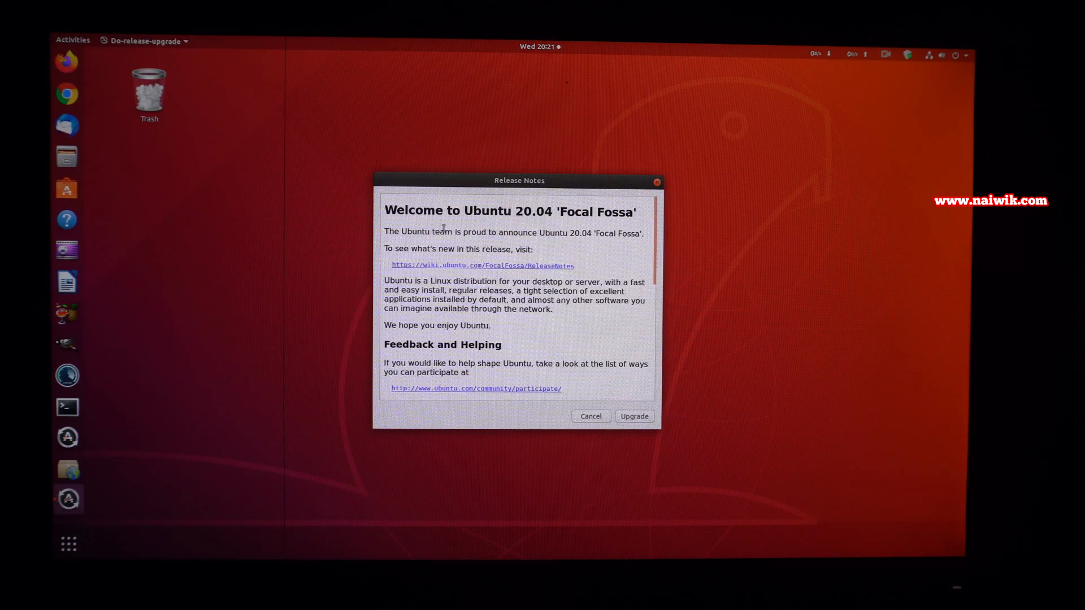
pyautogui.moveTo(495, 223)
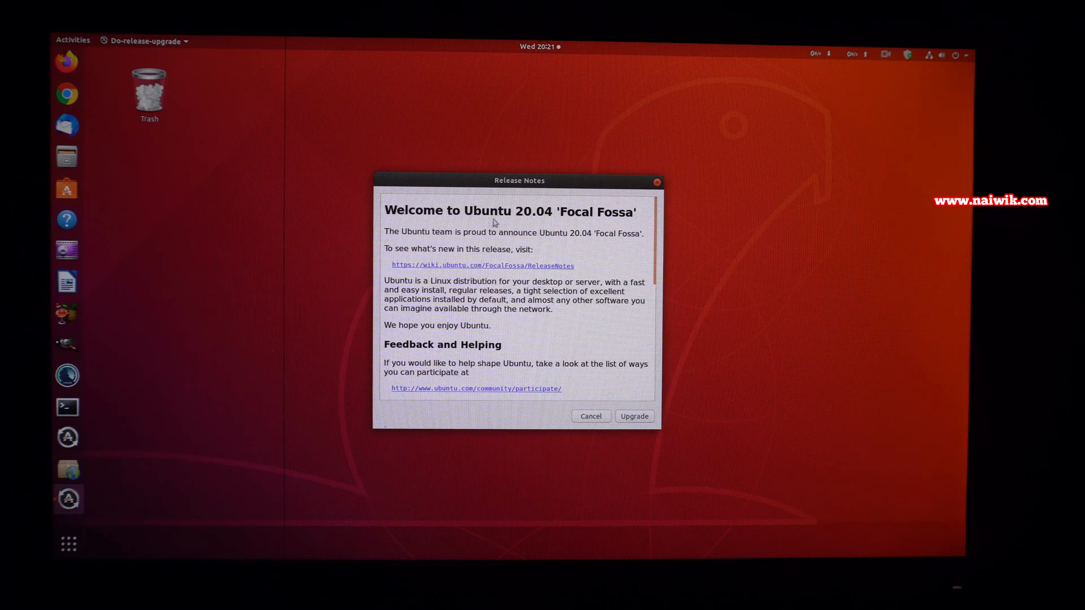
pyautogui.moveTo(626, 373)
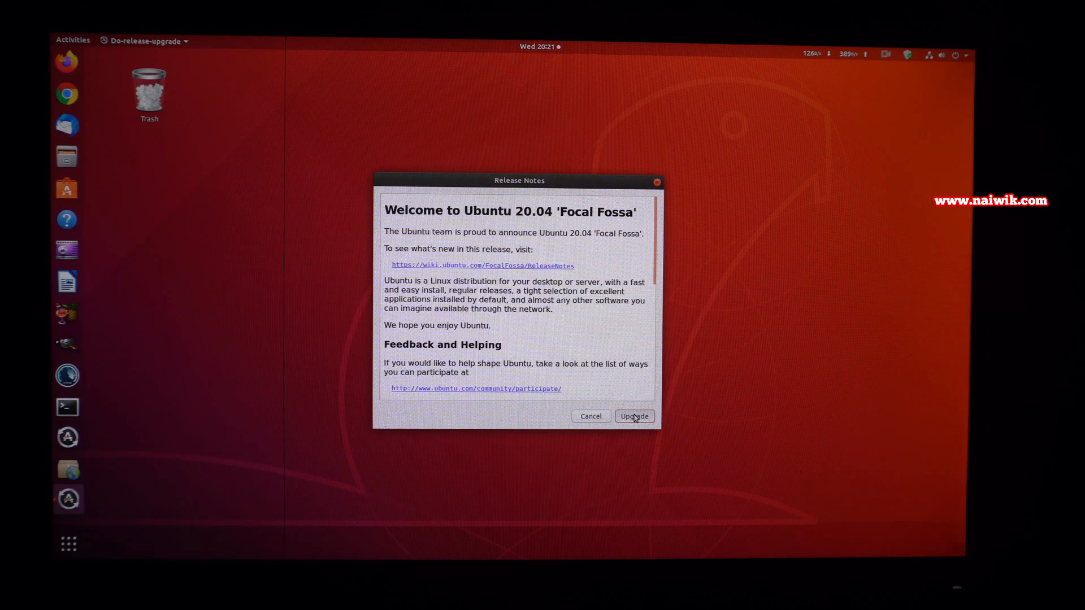
# Continue past the Ubuntu 20.04 release notes to the package change summary
pyautogui.click(635, 416)
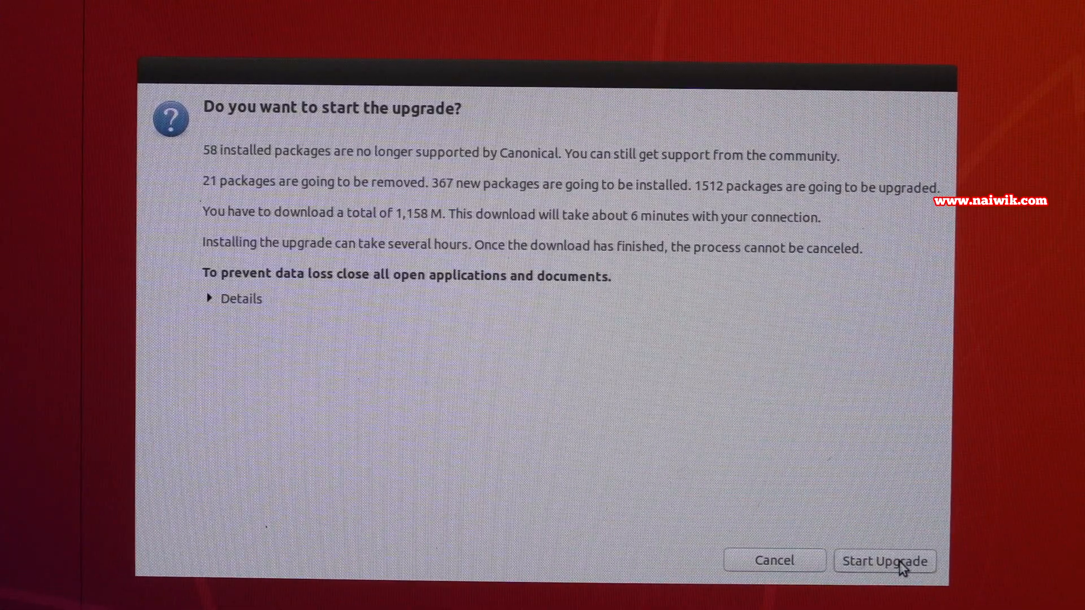
pyautogui.moveTo(883, 588)
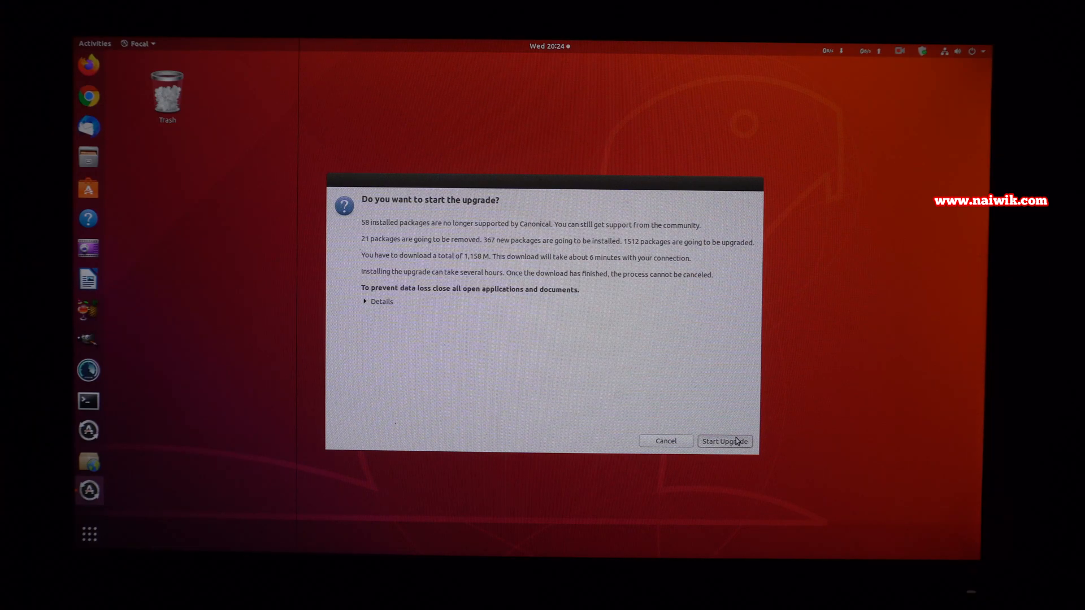
# Confirm Start Upgrade and dismiss the 'Lock screen disabled' notice
pyautogui.click(724, 440)
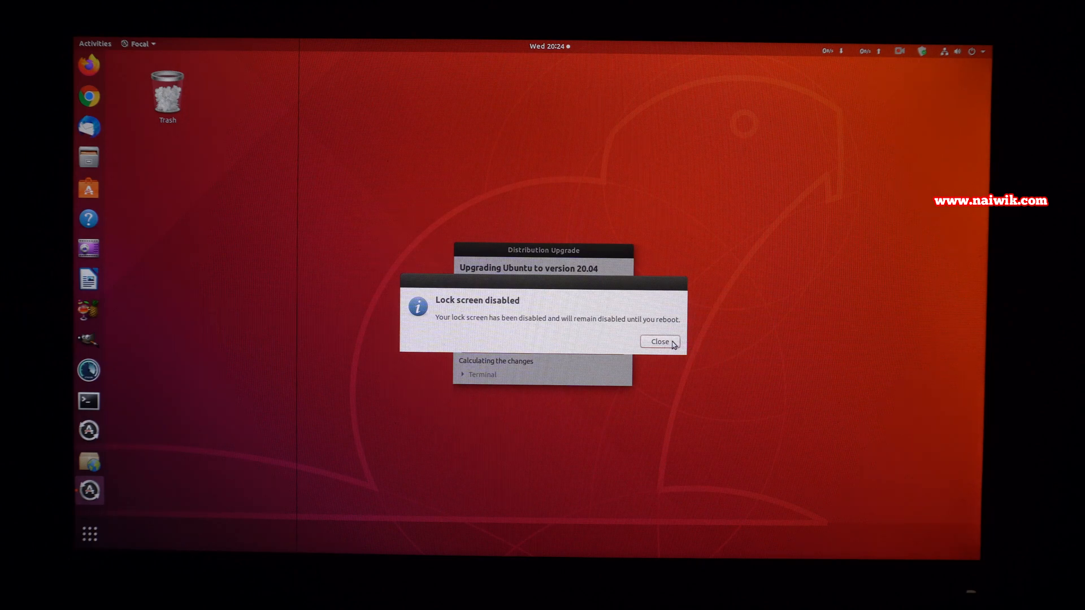
pyautogui.click(660, 342)
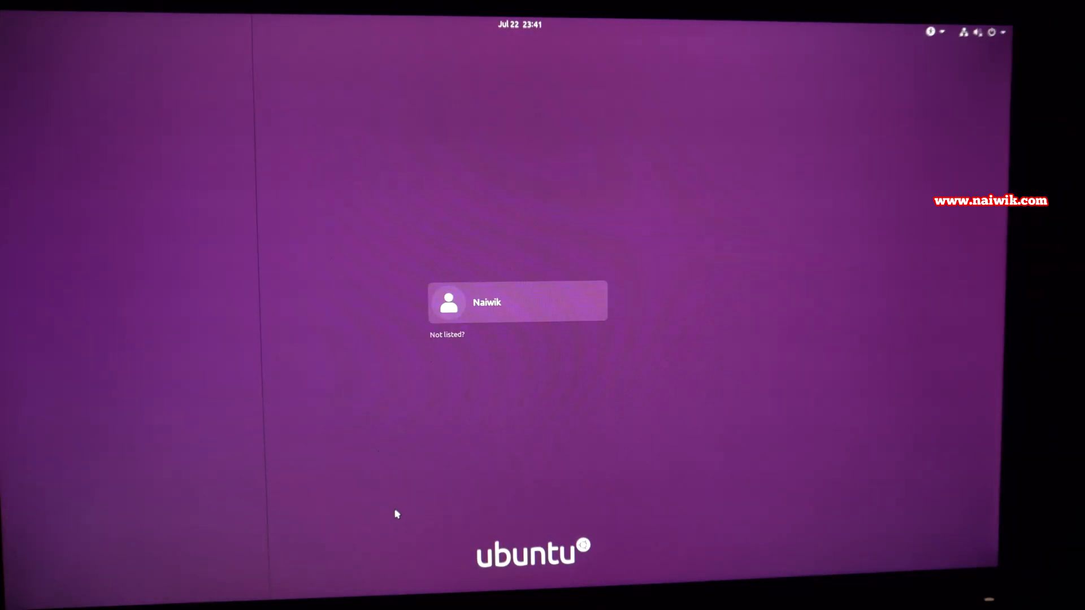
# Log in as the user account to reach the upgraded Ubuntu 20.04 desktop
pyautogui.click(513, 302)
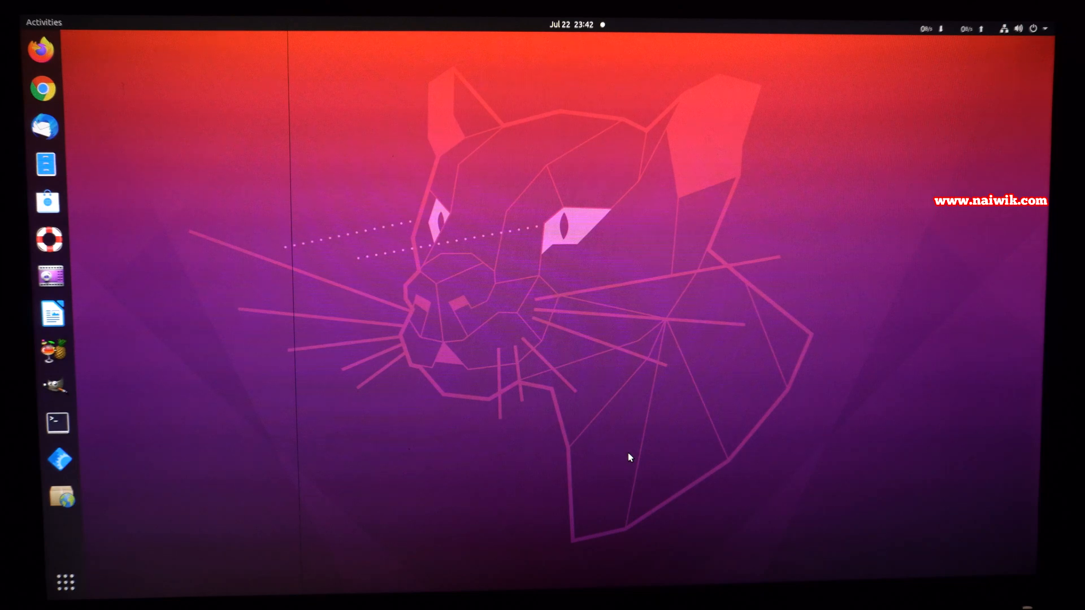
pyautogui.moveTo(442, 440)
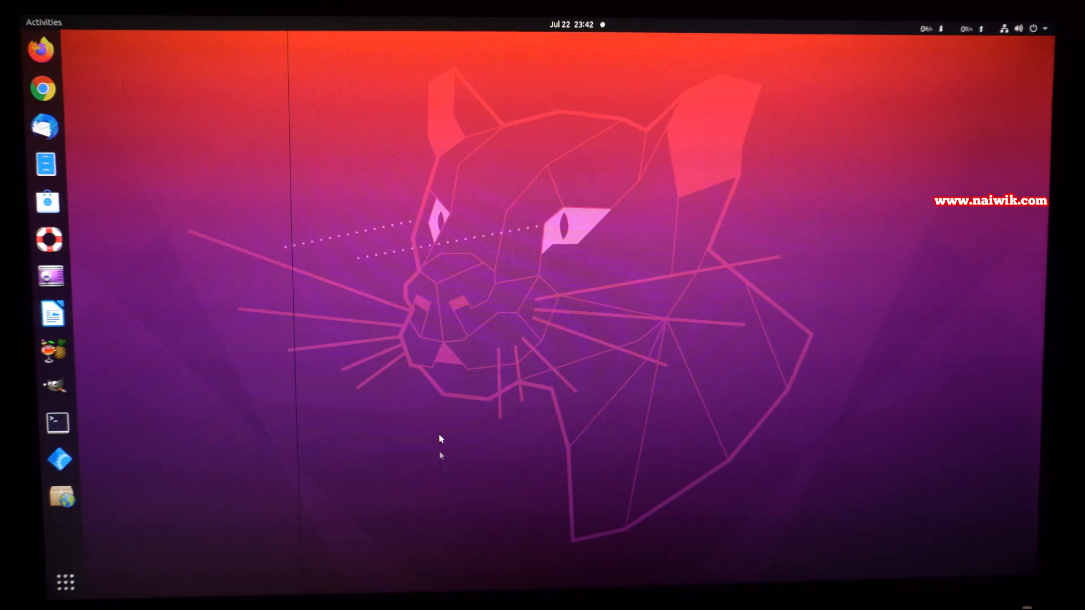
pyautogui.moveTo(782, 154)
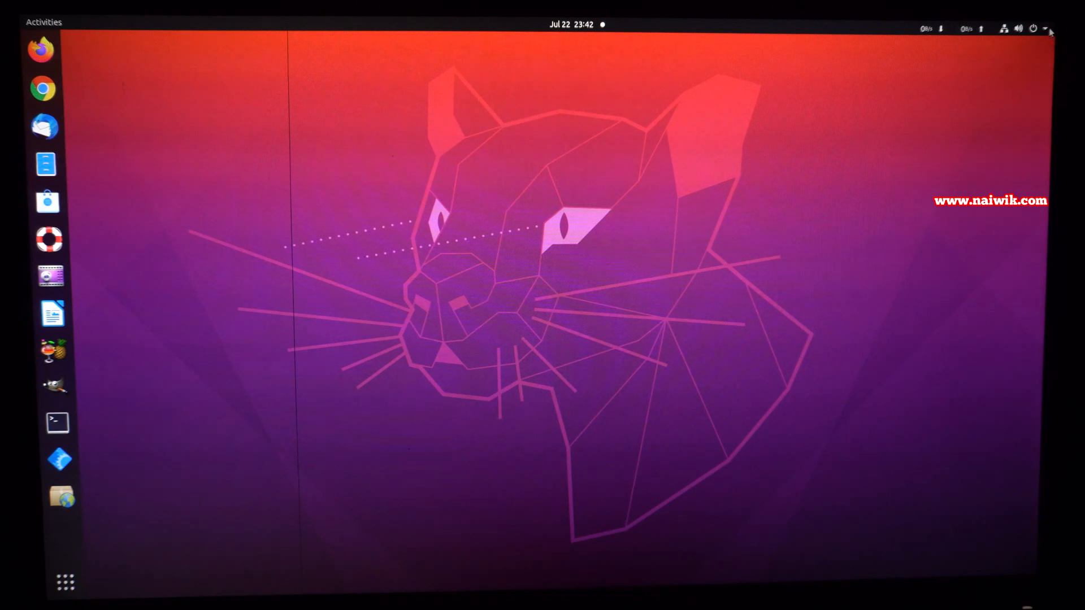
pyautogui.click(1046, 30)
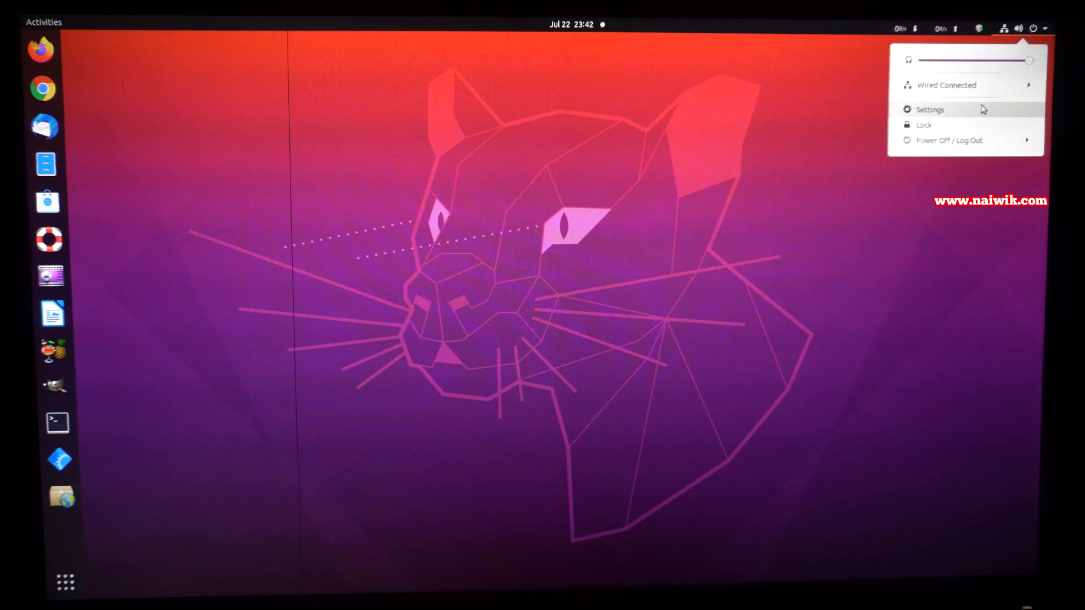
pyautogui.click(930, 110)
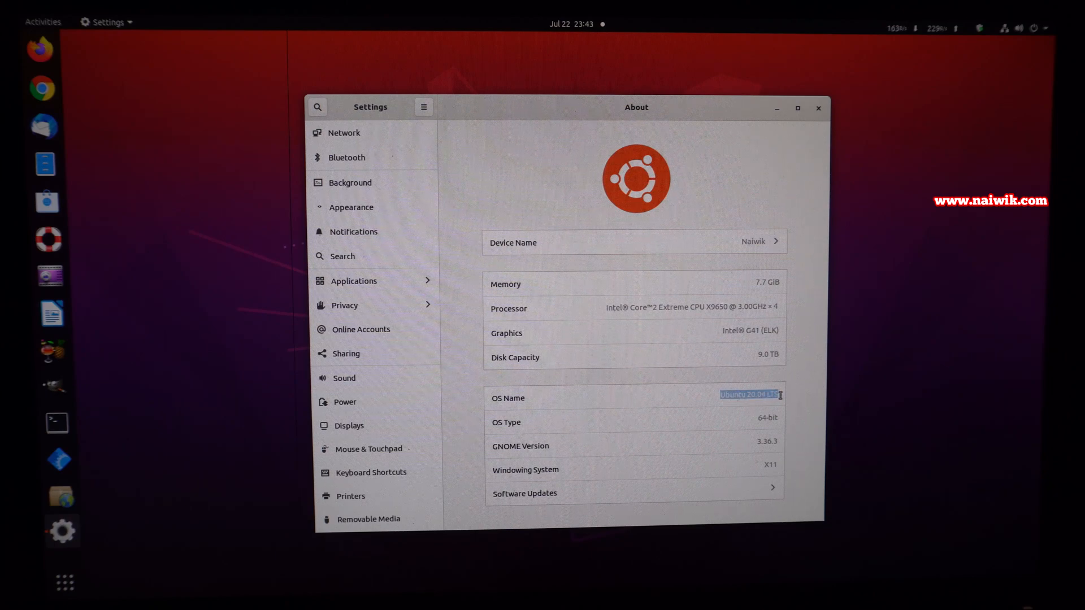
pyautogui.click(818, 109)
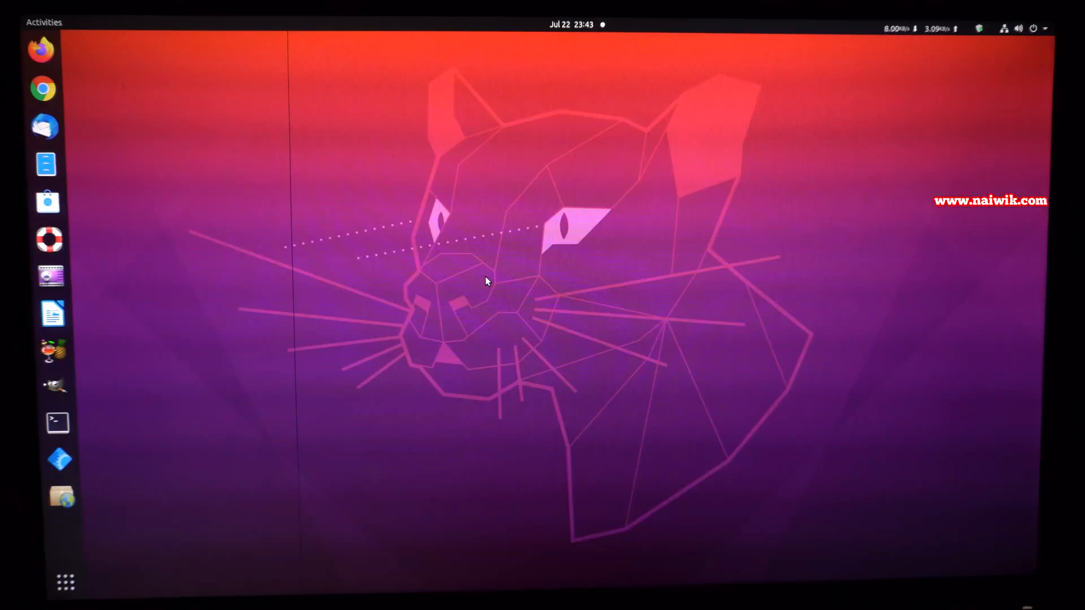